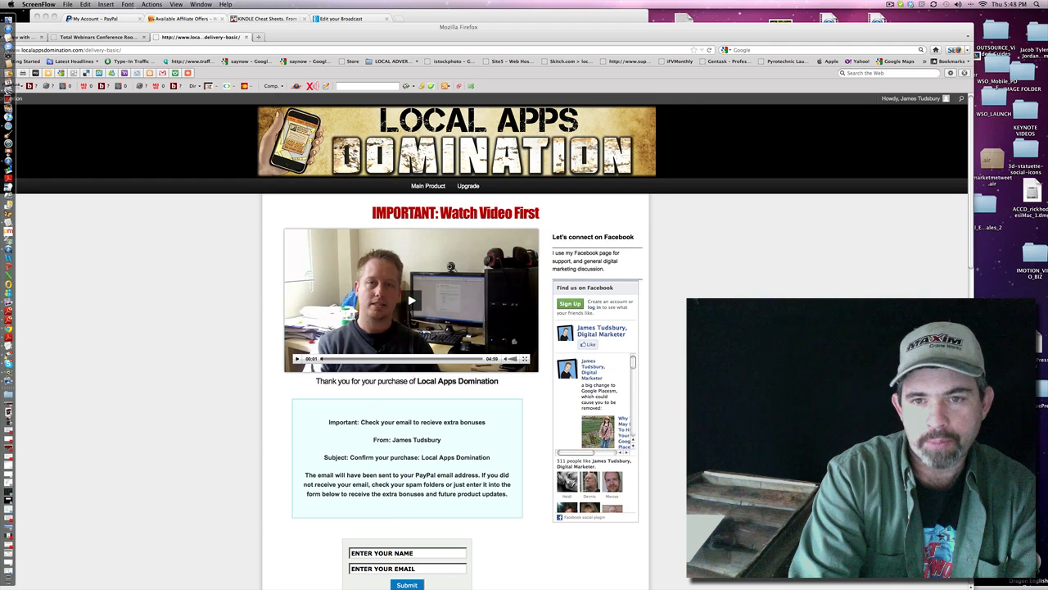
# - Scroll down to Your Downloads to reach the 'Cheat Sheet 1: General Mobile Apps Terms' link
pyautogui.scroll(-3)
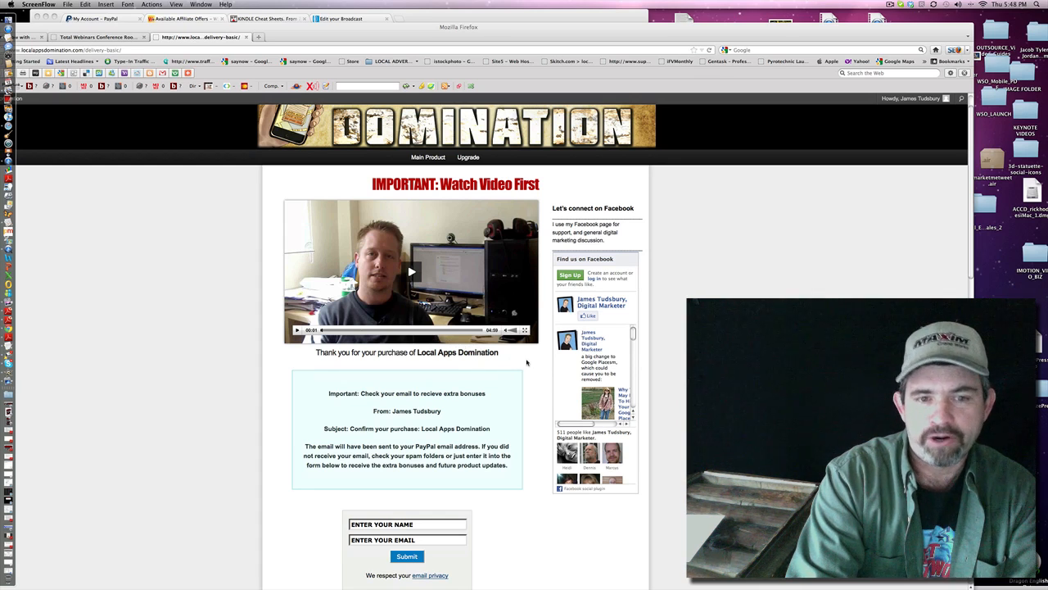
pyautogui.scroll(-3)
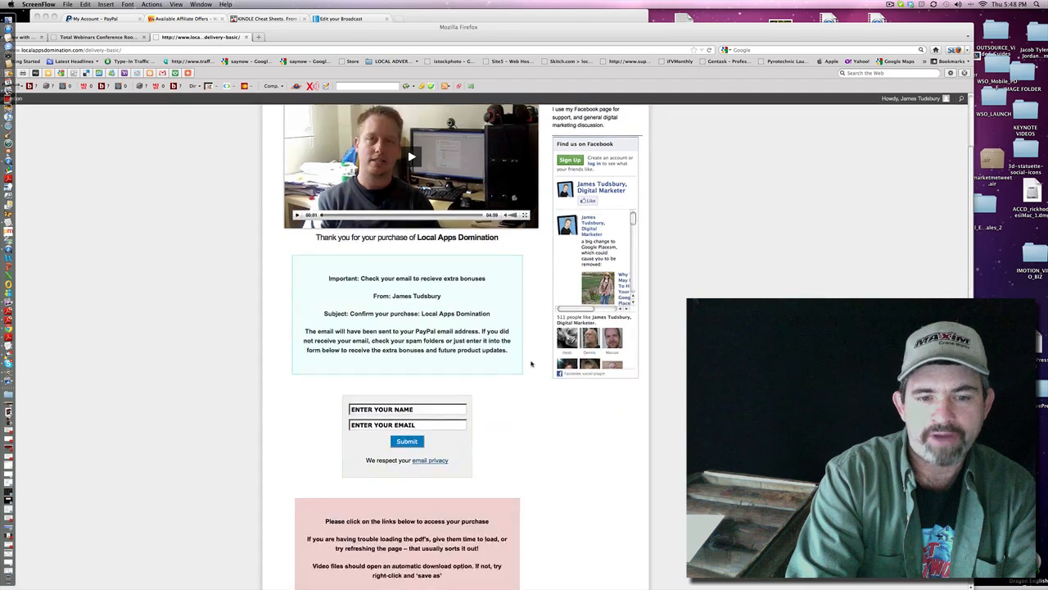
pyautogui.scroll(-3)
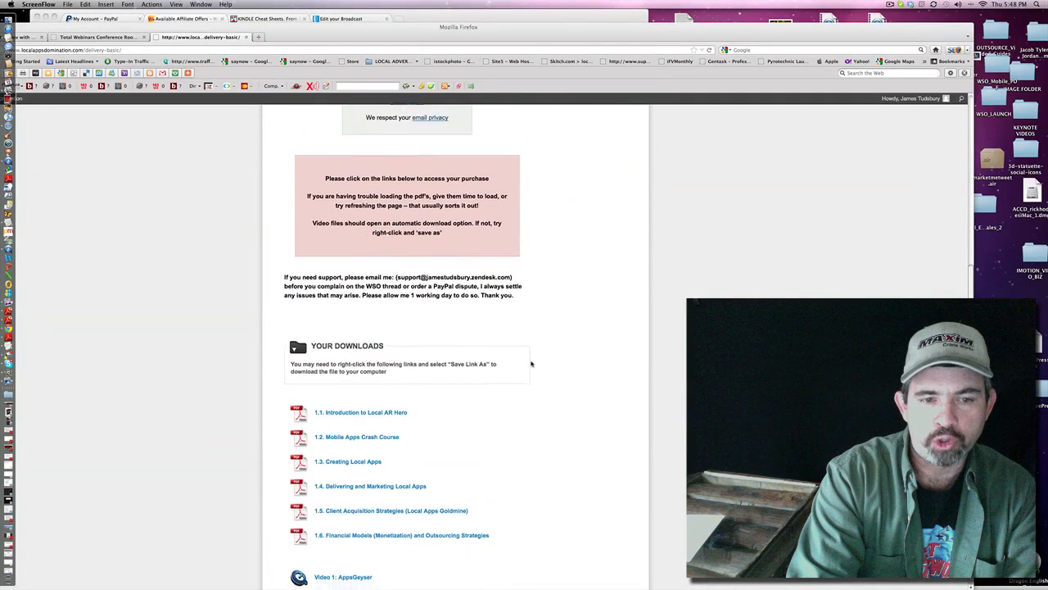
pyautogui.scroll(-3)
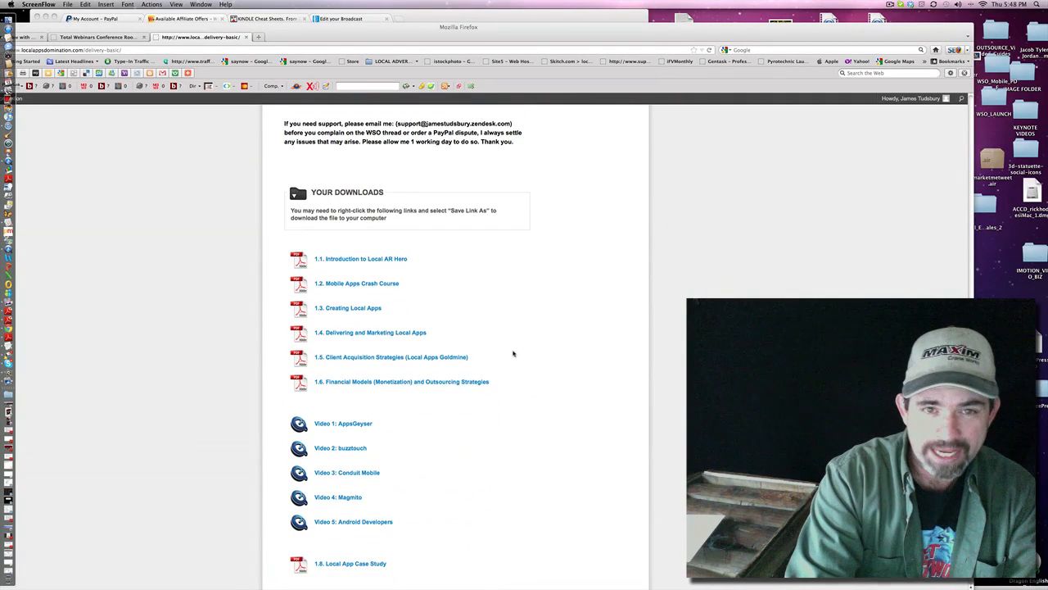
pyautogui.scroll(-3)
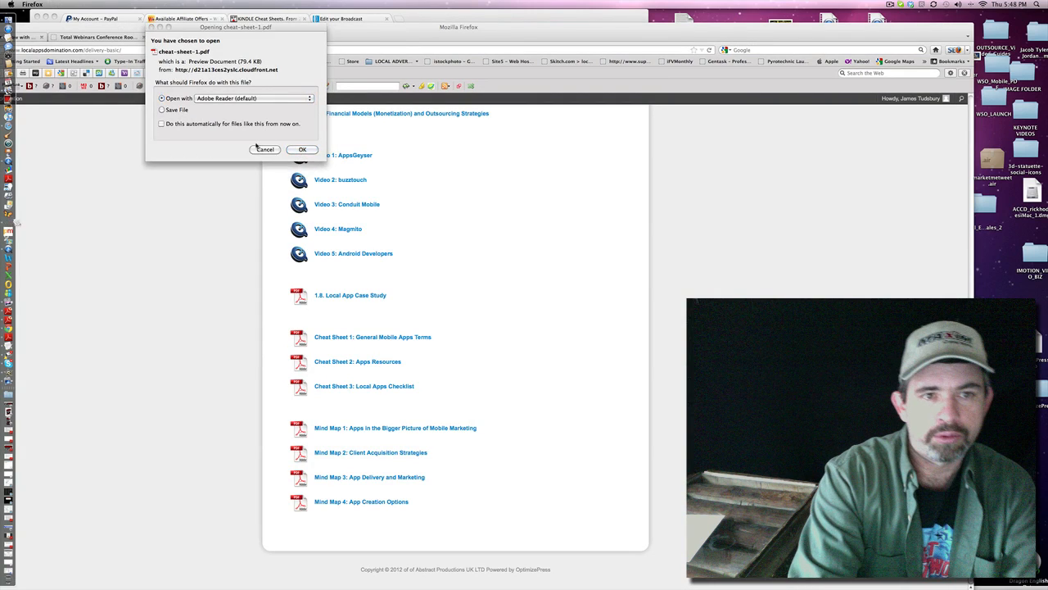
# - Confirm opening cheat-sheet-1.pdf with Adobe Reader
pyautogui.click(303, 149)
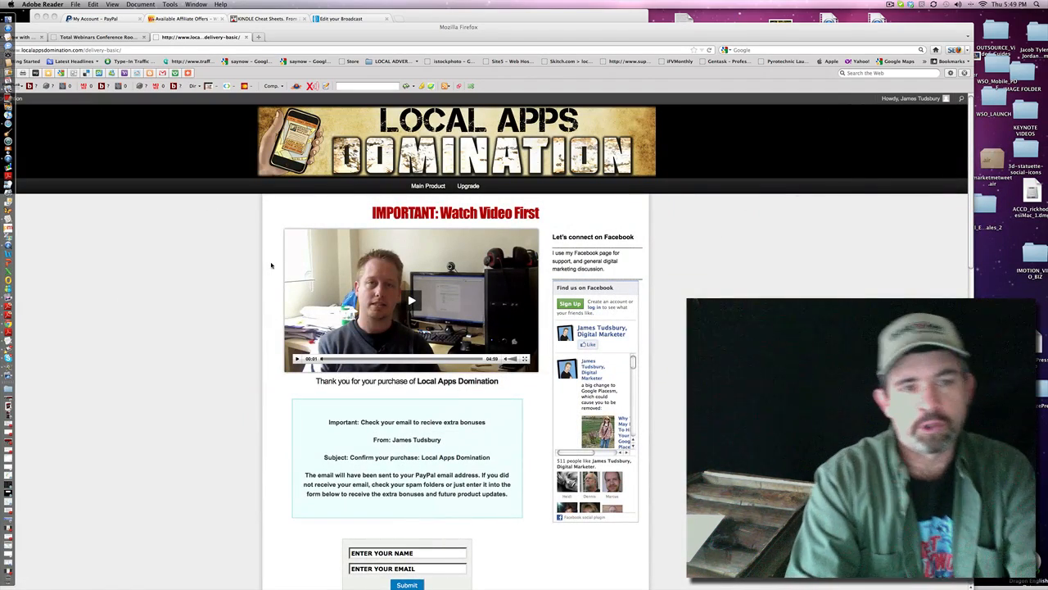
pyautogui.scroll(-3)
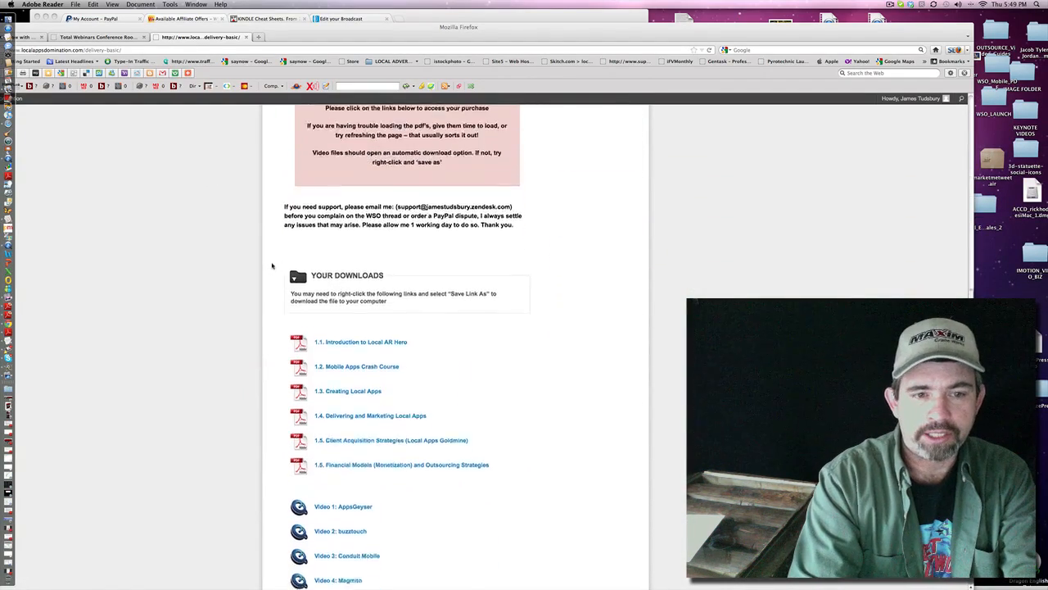
pyautogui.scroll(-3)
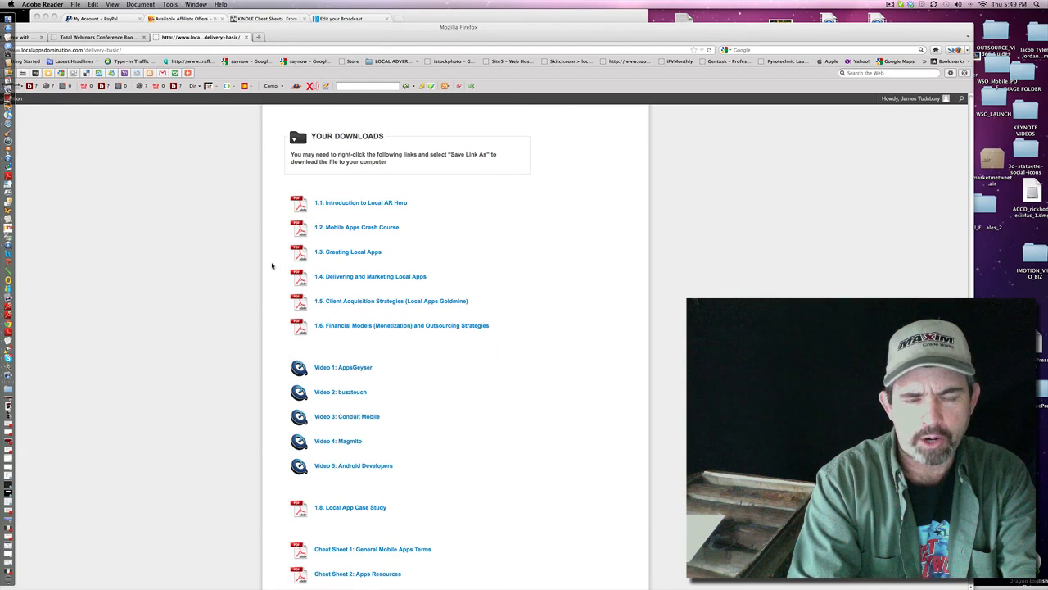
pyautogui.scroll(-3)
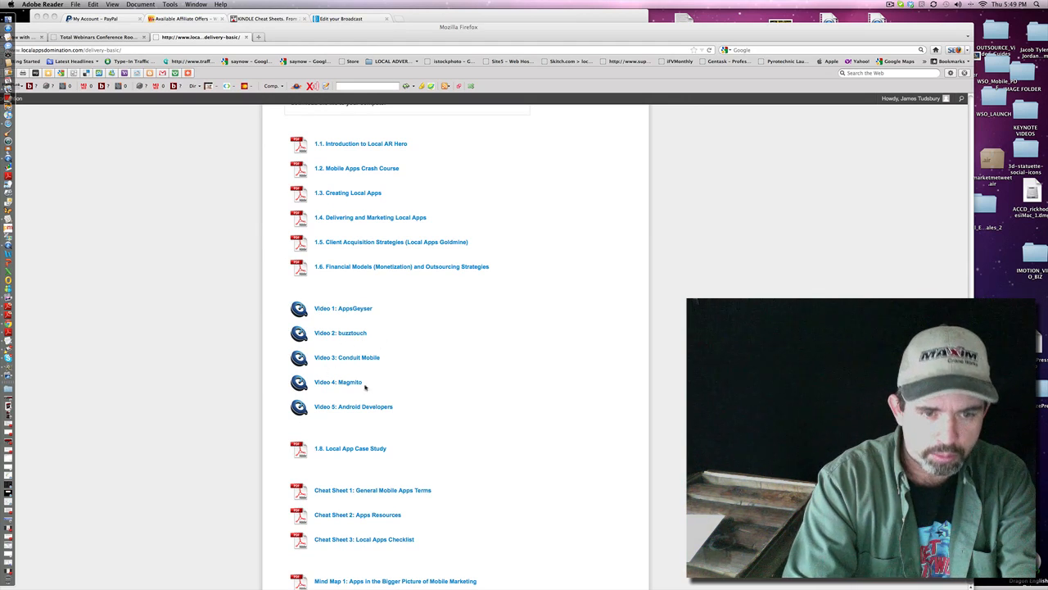
pyautogui.scroll(-3)
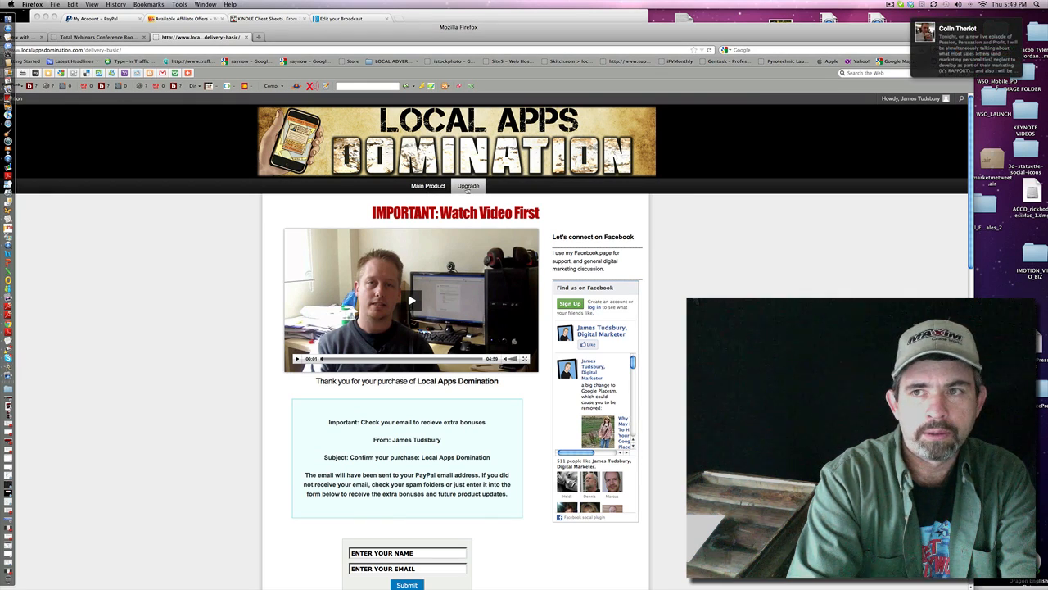
# - Scroll the delivery page down through the downloads list to the four mind maps
pyautogui.click(428, 186)
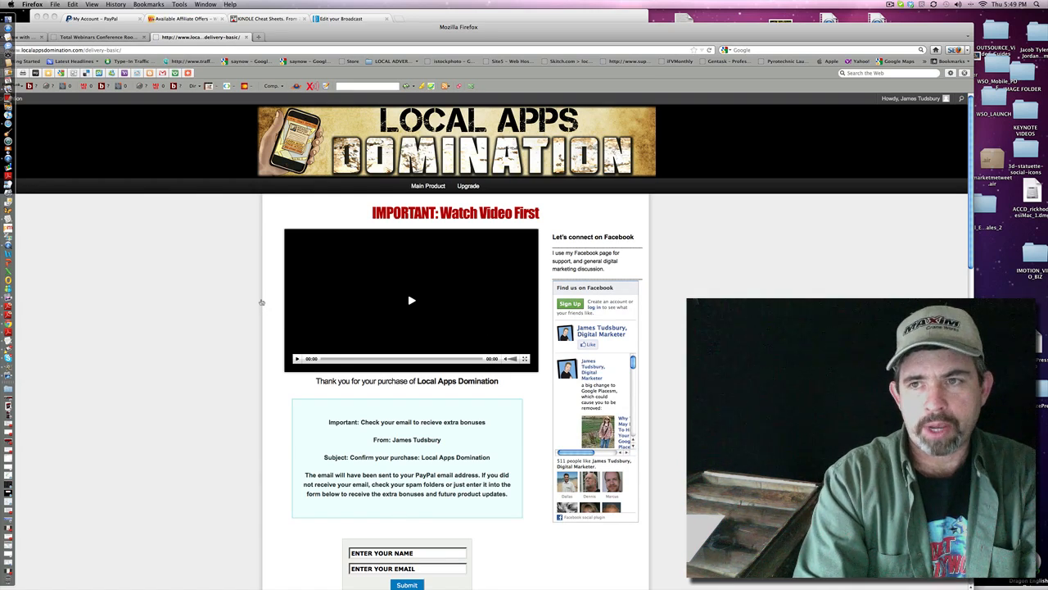
pyautogui.scroll(-3)
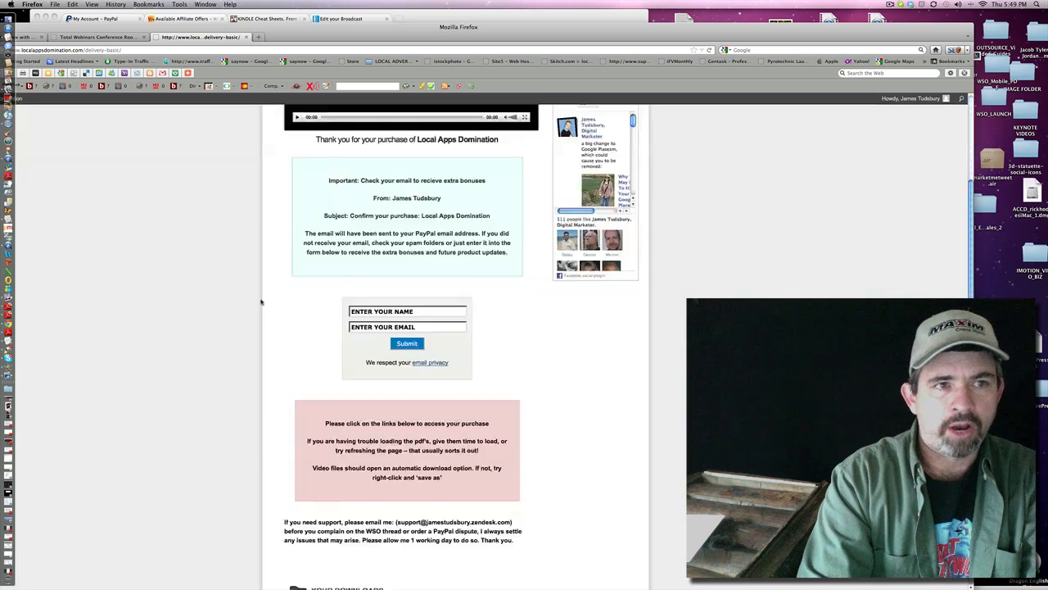
pyautogui.scroll(-3)
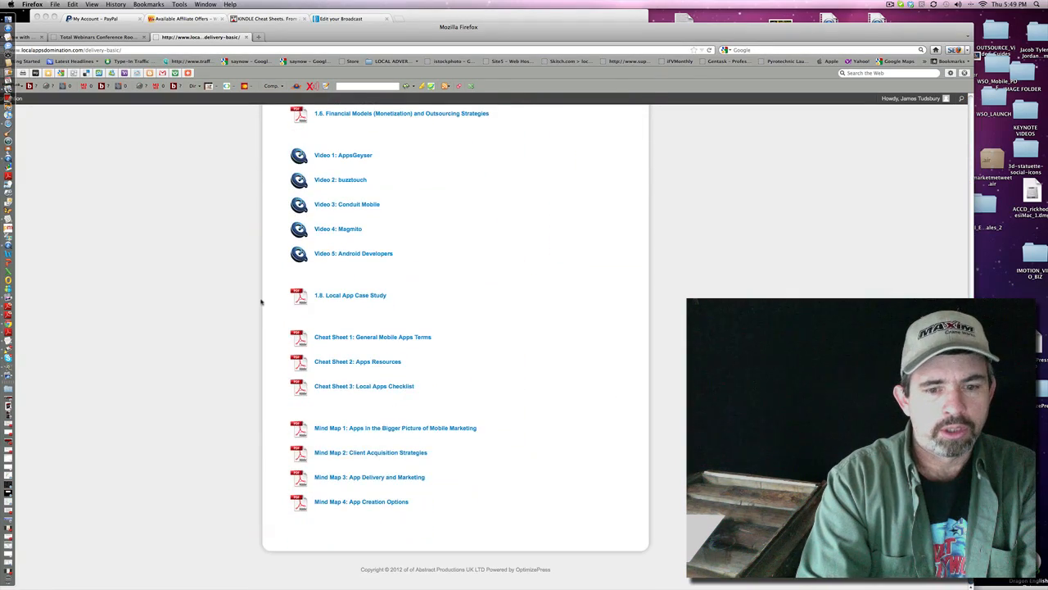